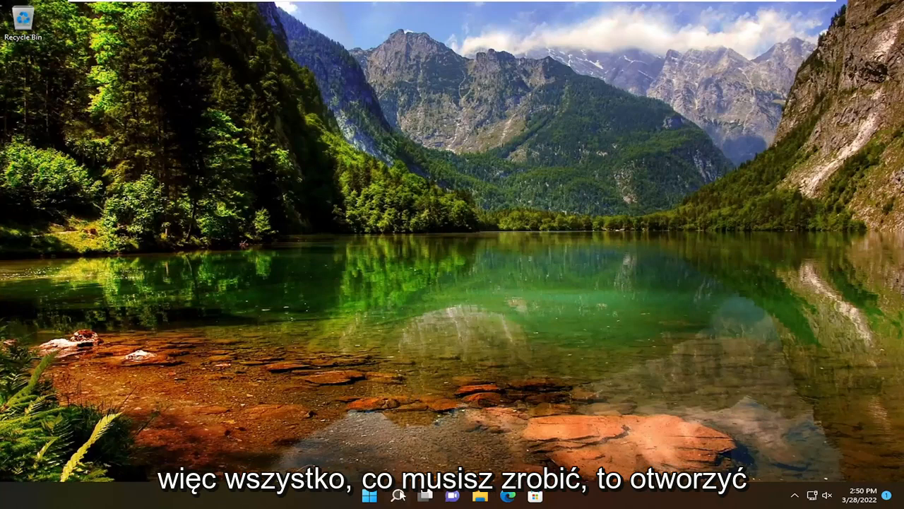
Step: Search Windows for 'store' and launch the Microsoft Store app
left_click(395, 499)
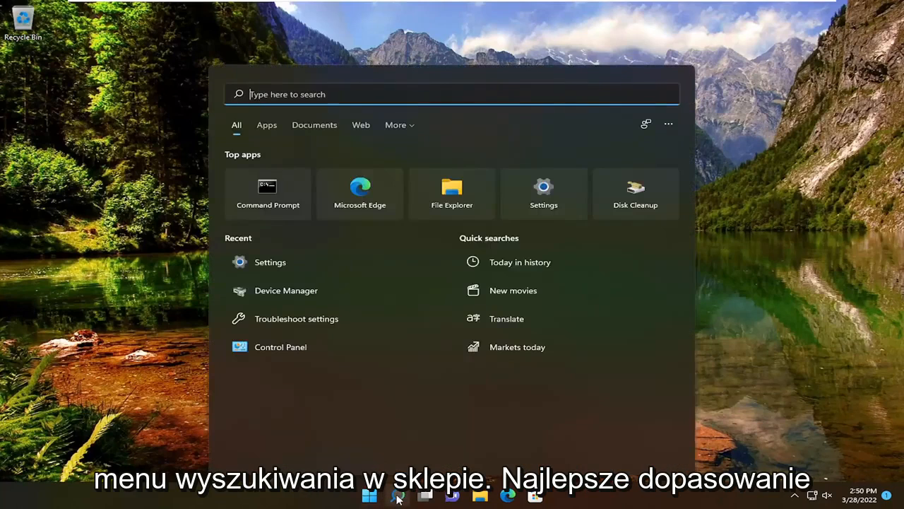
type("store")
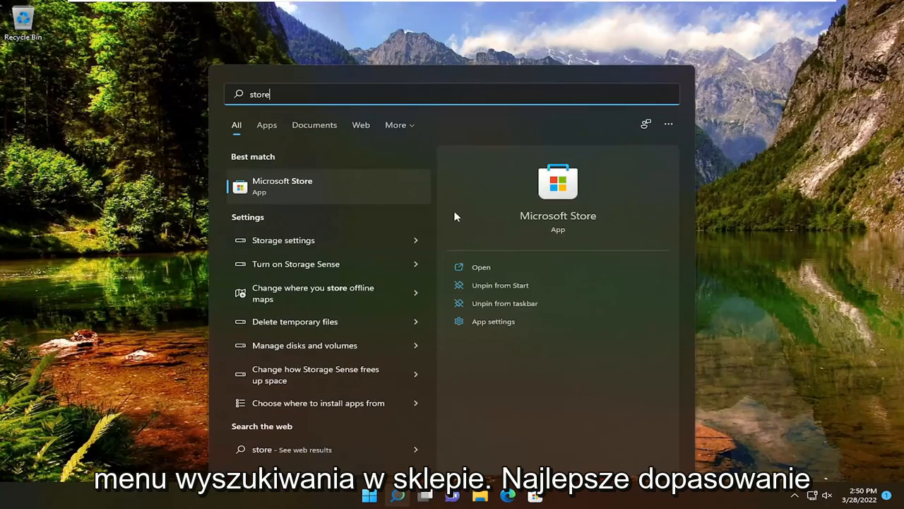
mouse_move(290, 185)
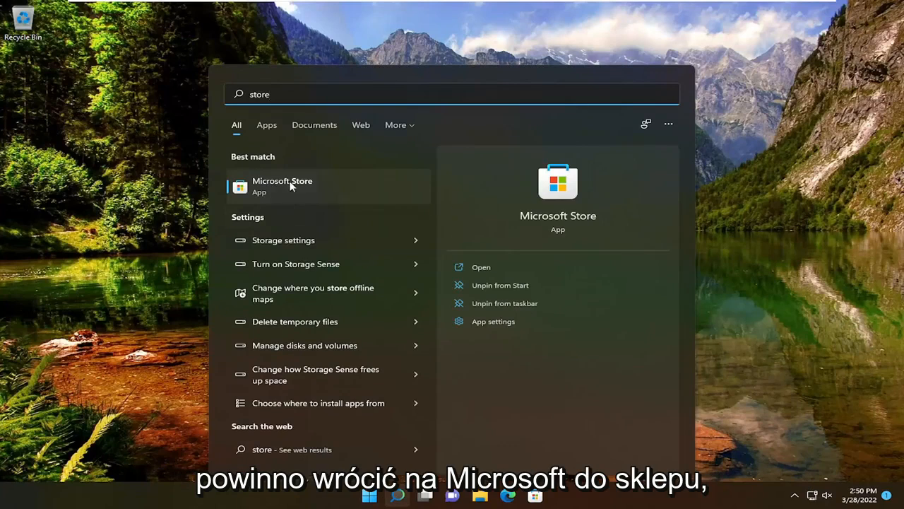
left_click(279, 186)
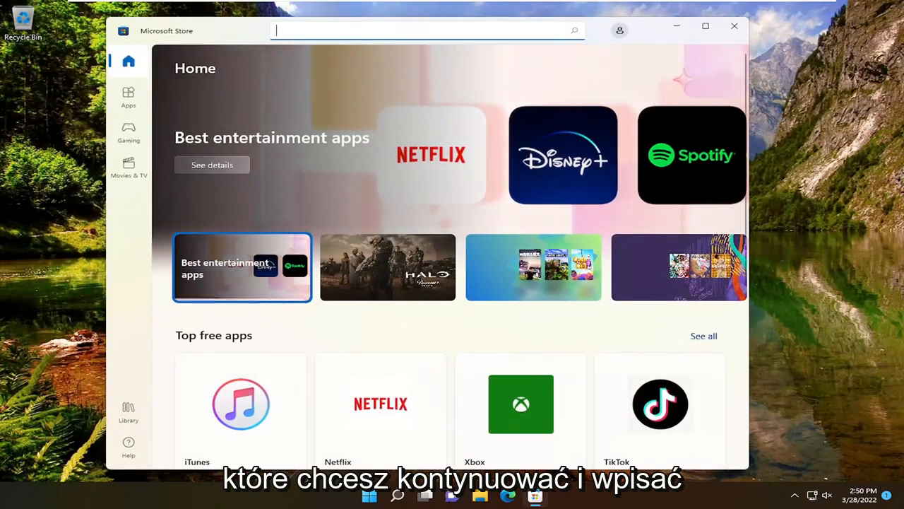
Step: Enter 'nvidia control' in the Store search box to surface NVIDIA Control Panel
type("nvidia control panel")
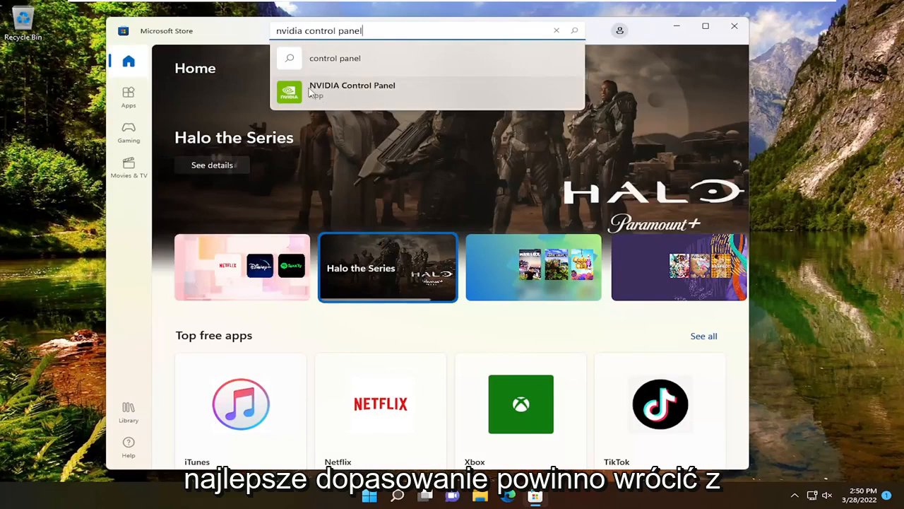
mouse_move(369, 99)
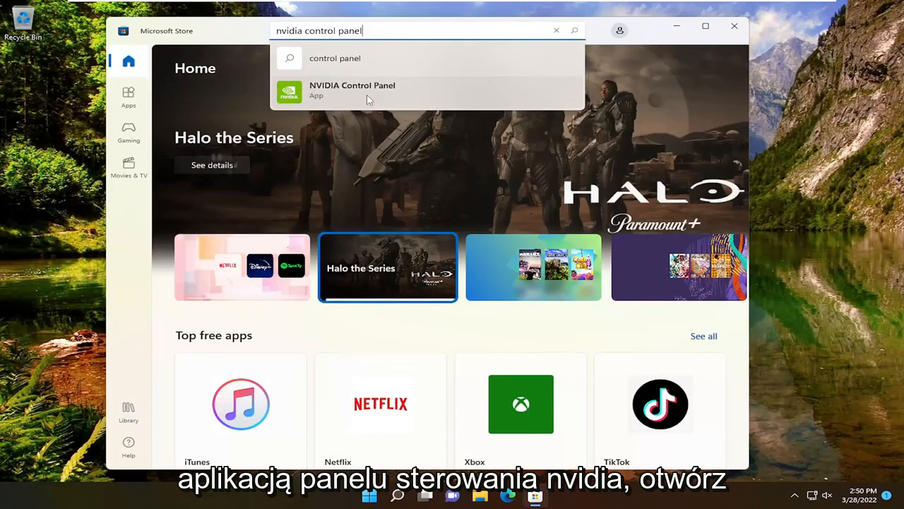
Step: Open the NVIDIA Control Panel page and install it with Get until Open appears
left_click(352, 90)
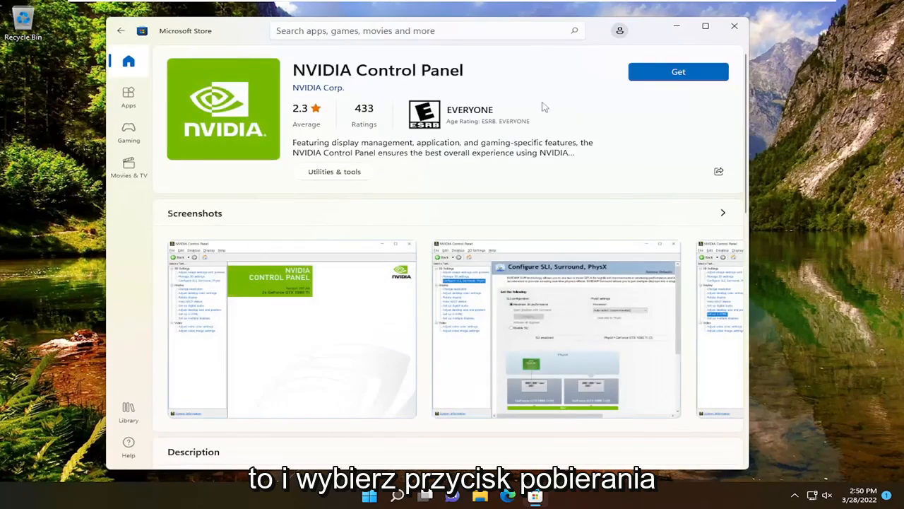
left_click(678, 71)
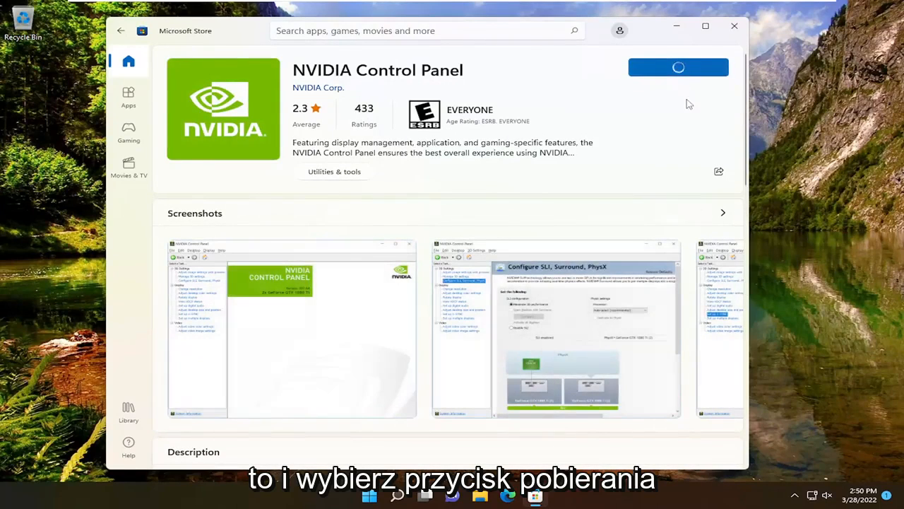
left_click(678, 66)
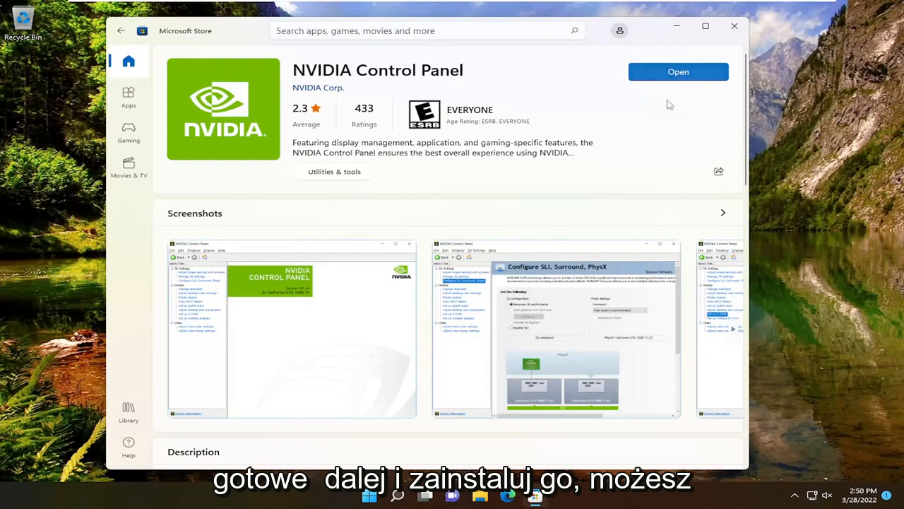
scroll("down", 3)
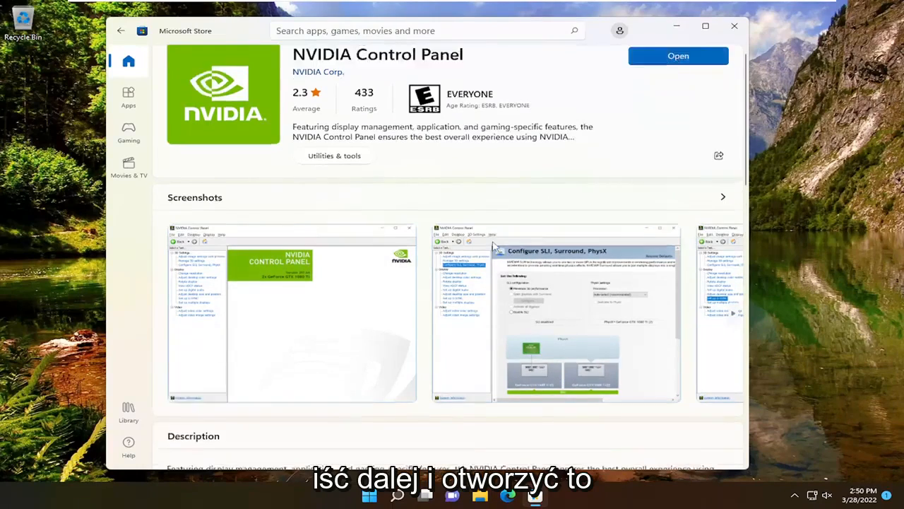